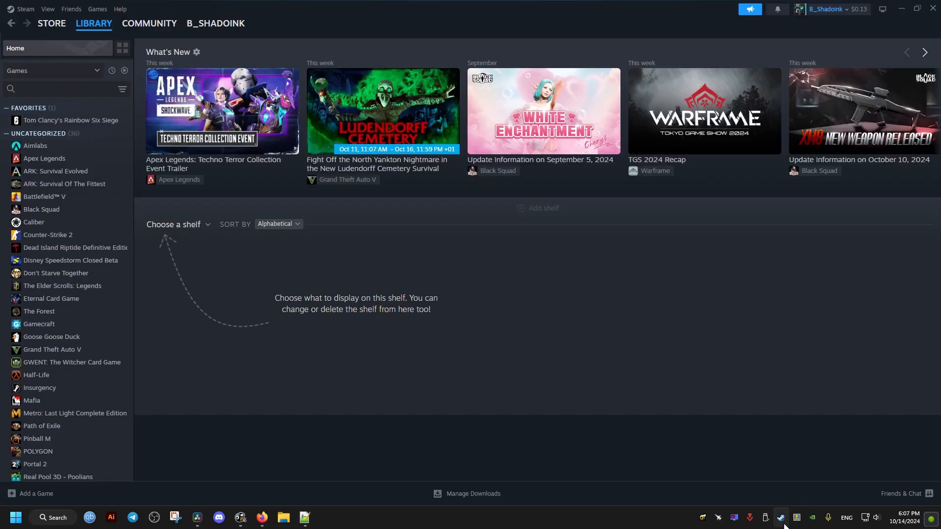
- Give Sparking ZERO the -dx11 launch option and disable its Steam overlay in Properties
{"action": "scroll", "scroll_direction": "down", "scroll_amount": 3}
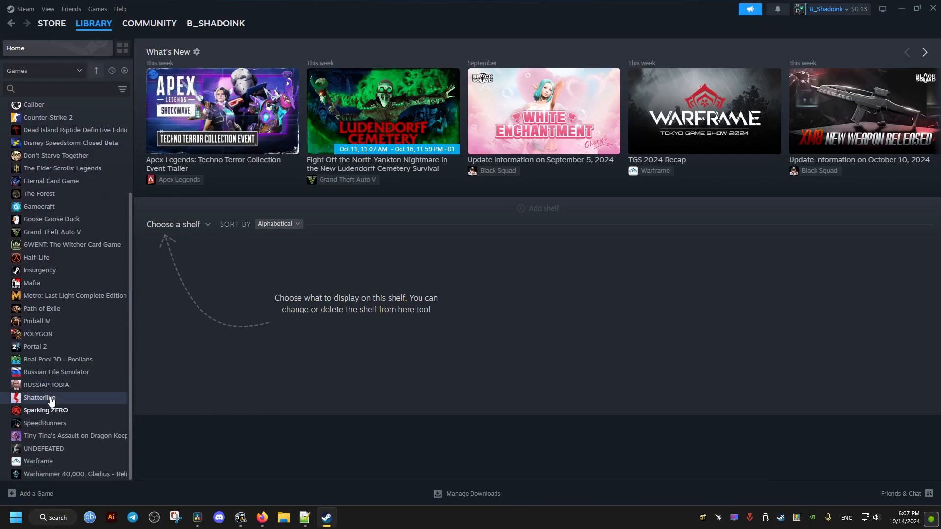
{"action": "right_click", "coordinate": [45, 411]}
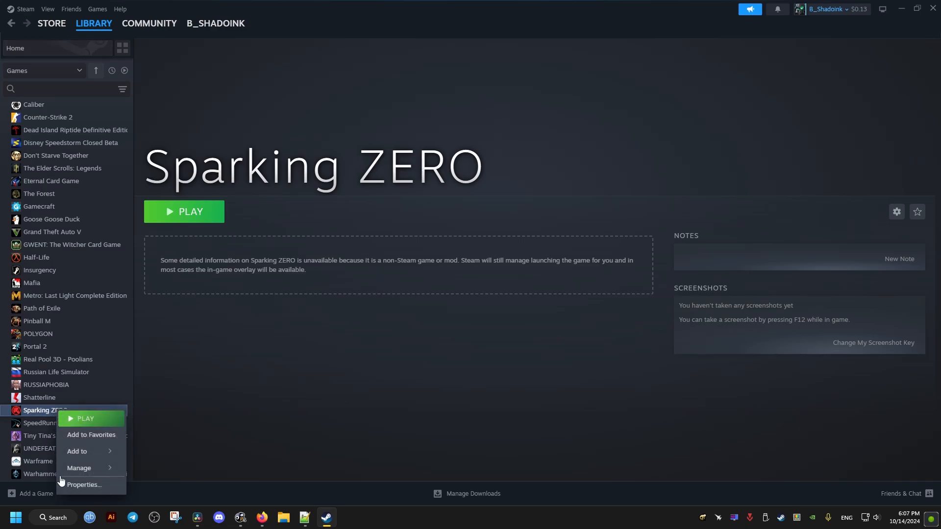
{"action": "left_click", "coordinate": [83, 484]}
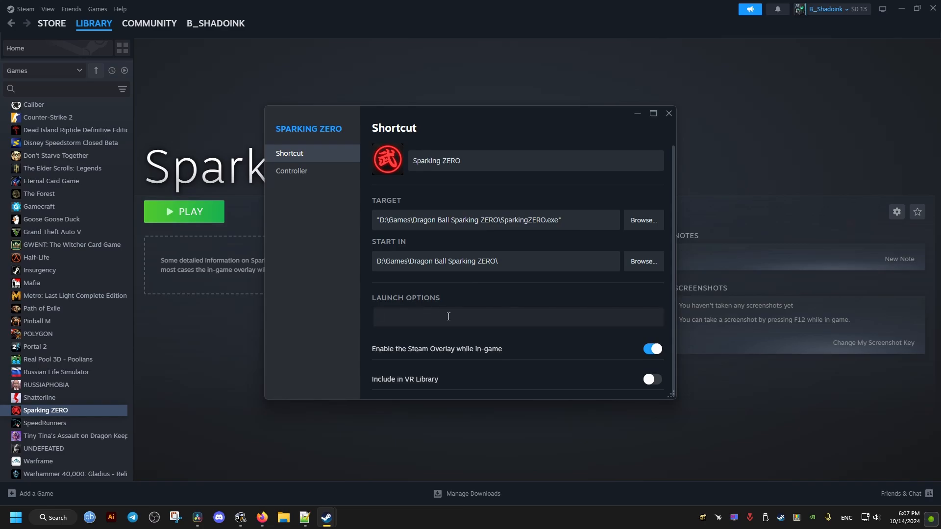
{"action": "type", "text": "-dx11"}
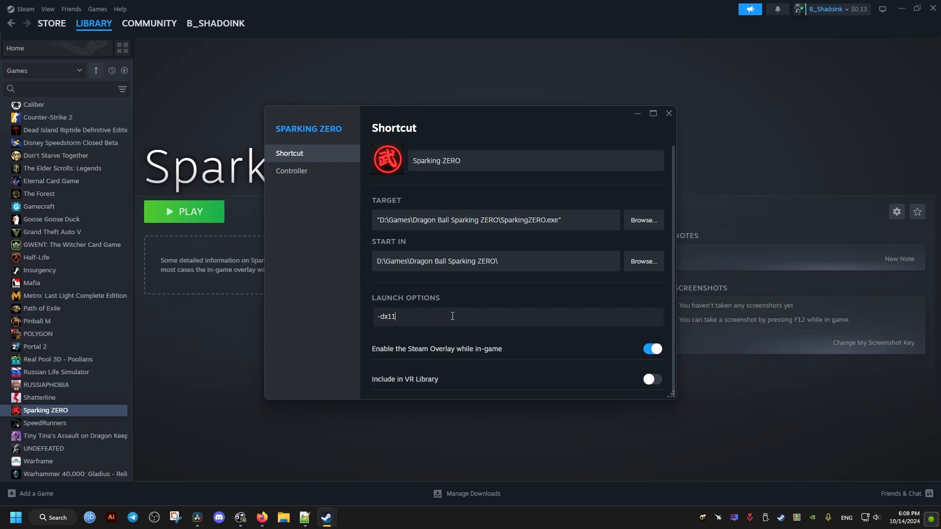
{"action": "left_click", "coordinate": [652, 349]}
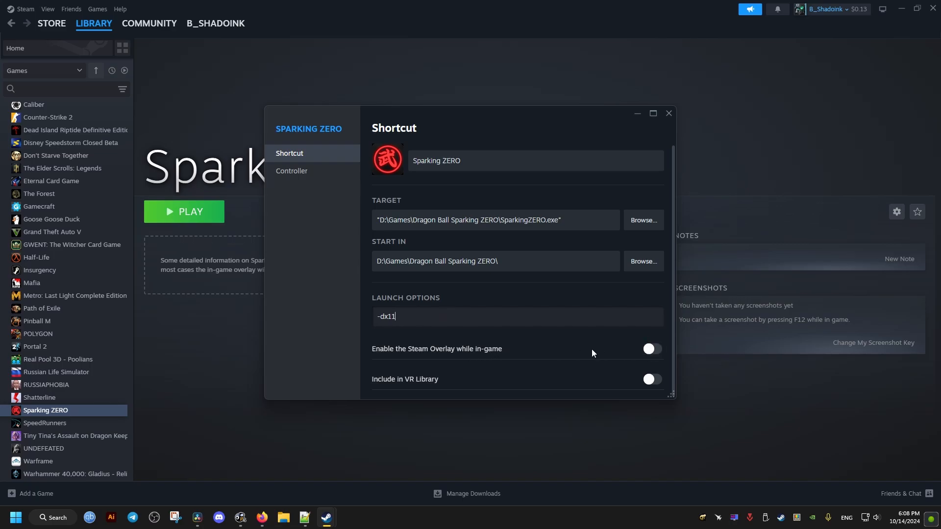
{"action": "left_click", "coordinate": [668, 114]}
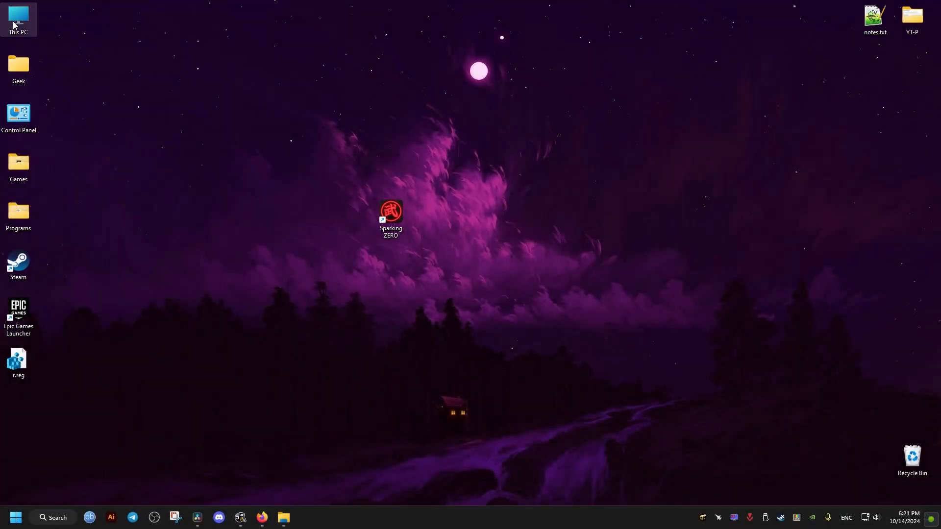
- Browse C:\Program Files (x86)\Steam\steamapps, then open D:\Games\Dragon Ball Sparking ZERO
{"action": "double_click", "coordinate": [18, 18]}
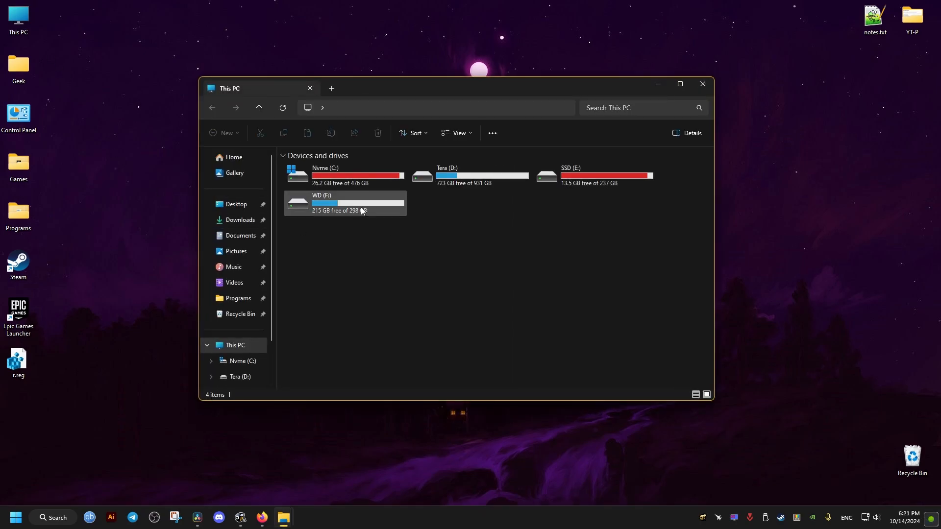
{"action": "double_click", "coordinate": [358, 174]}
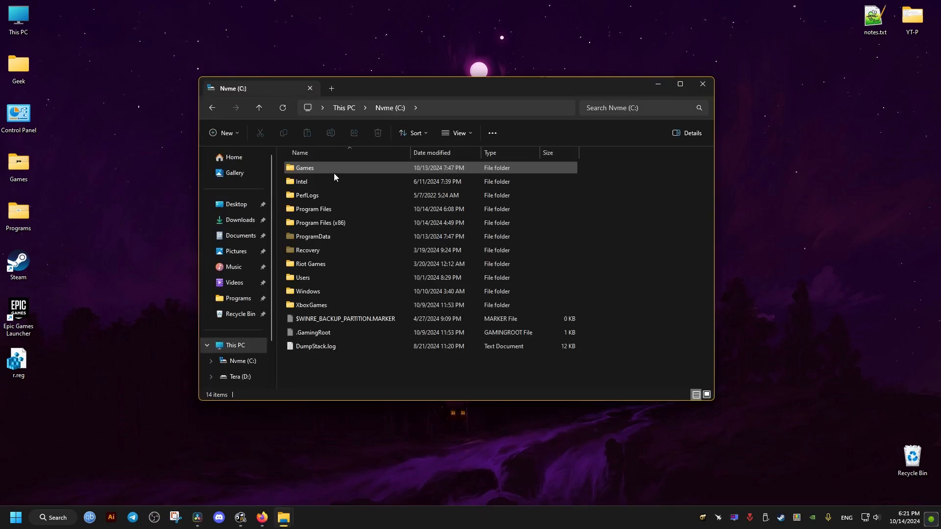
{"action": "left_click", "coordinate": [313, 223]}
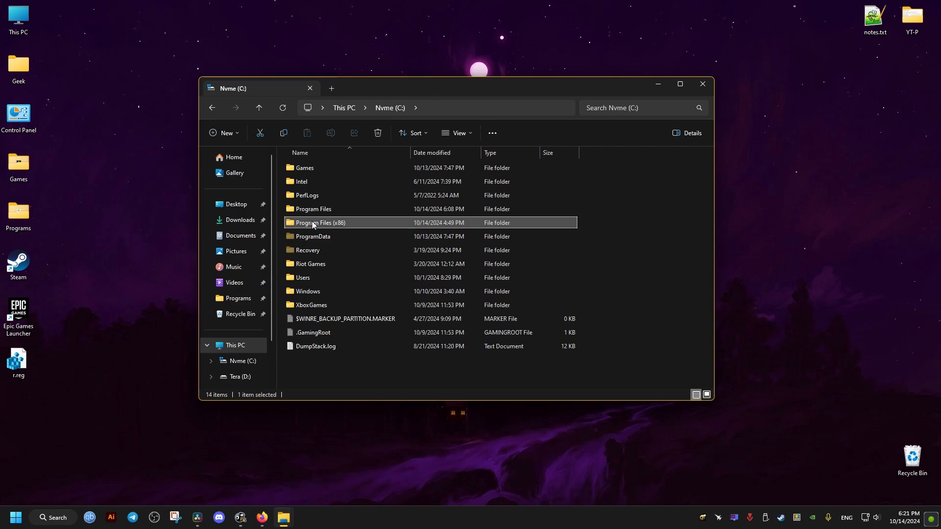
{"action": "double_click", "coordinate": [320, 223]}
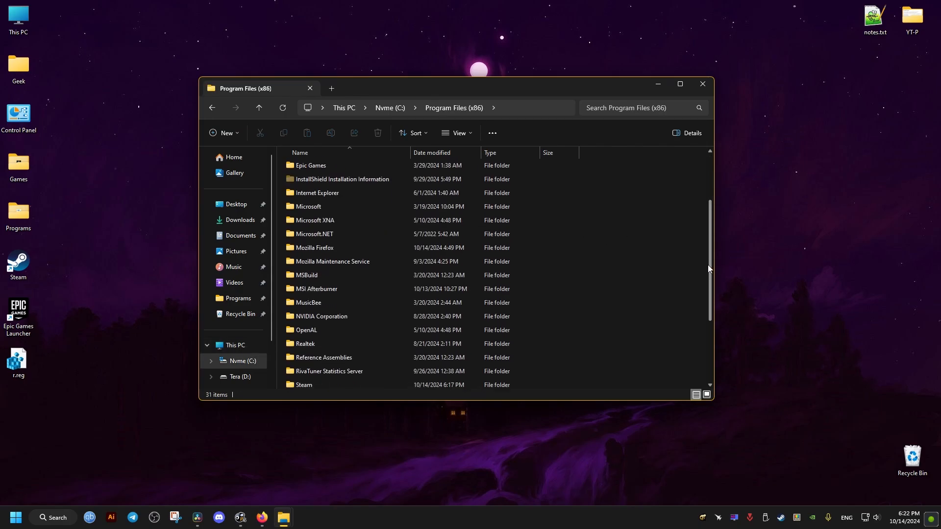
{"action": "left_click", "coordinate": [308, 281]}
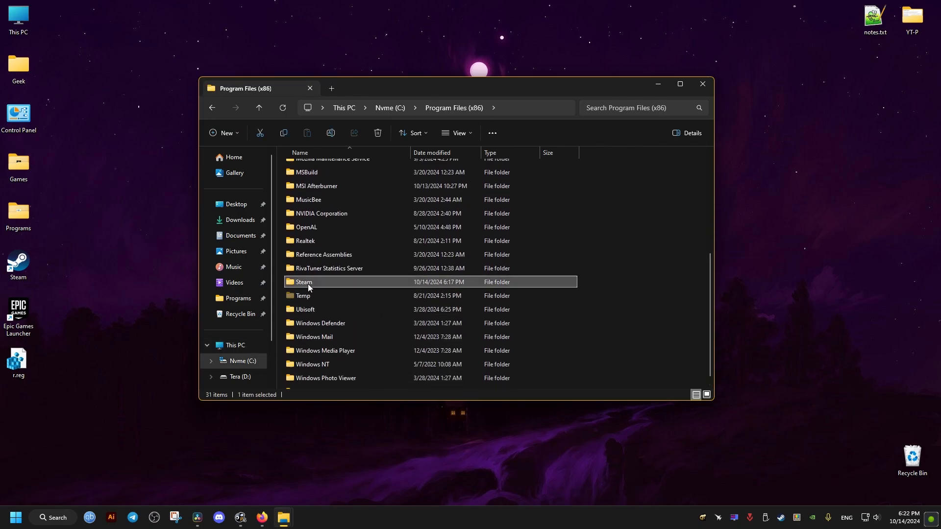
{"action": "double_click", "coordinate": [303, 282]}
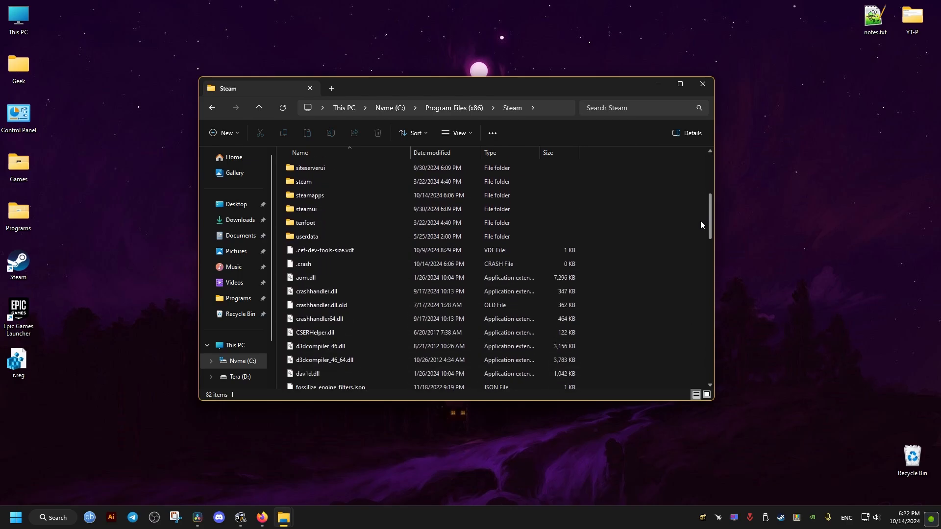
{"action": "double_click", "coordinate": [310, 195]}
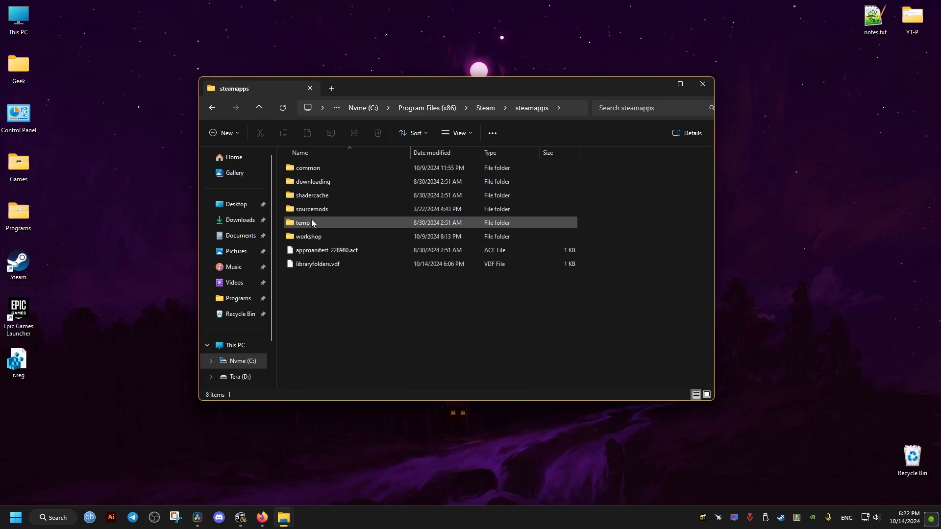
{"action": "double_click", "coordinate": [308, 168]}
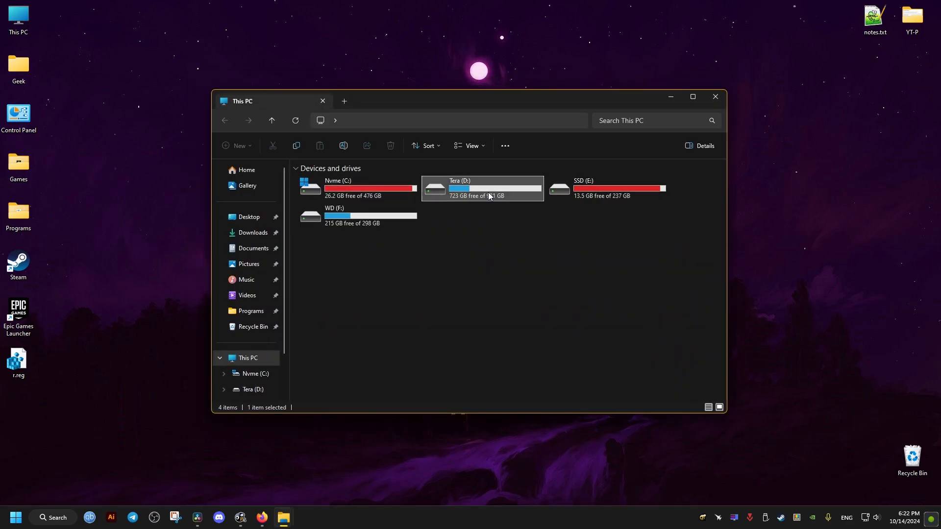
{"action": "double_click", "coordinate": [482, 188]}
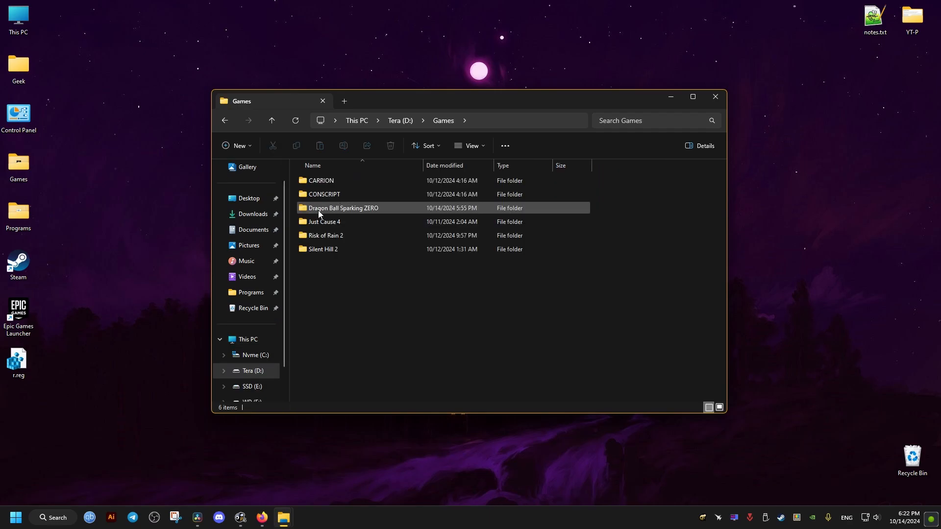
{"action": "double_click", "coordinate": [343, 208]}
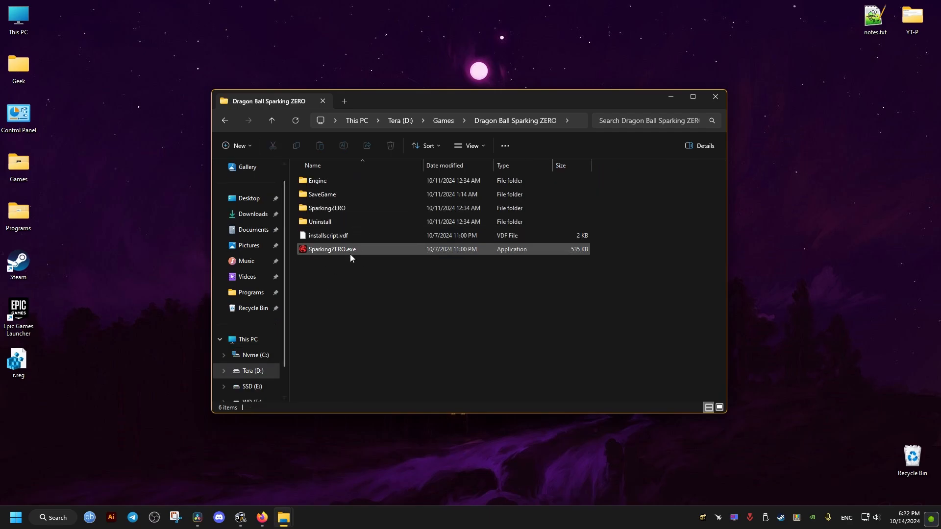
- Send a SparkingZERO.exe shortcut to the desktop and close the game folder window
{"action": "right_click", "coordinate": [332, 249]}
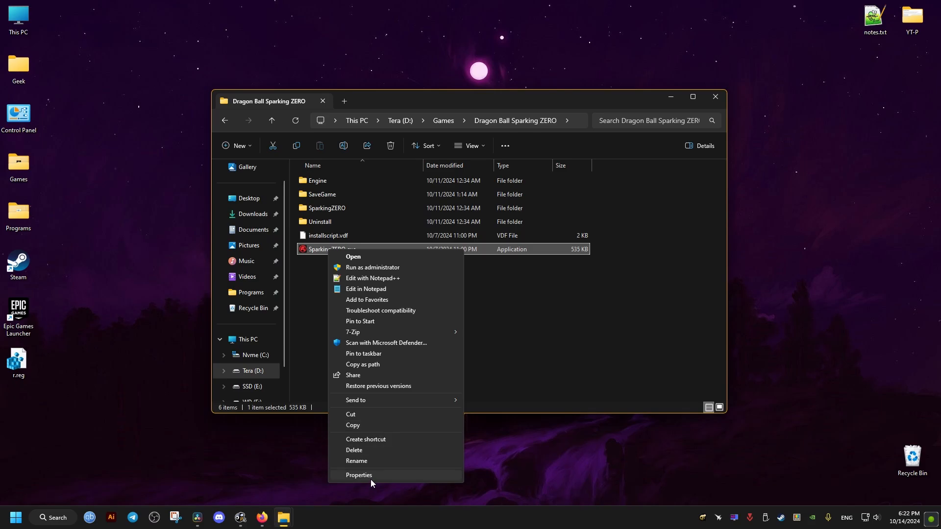
{"action": "left_click", "coordinate": [358, 475]}
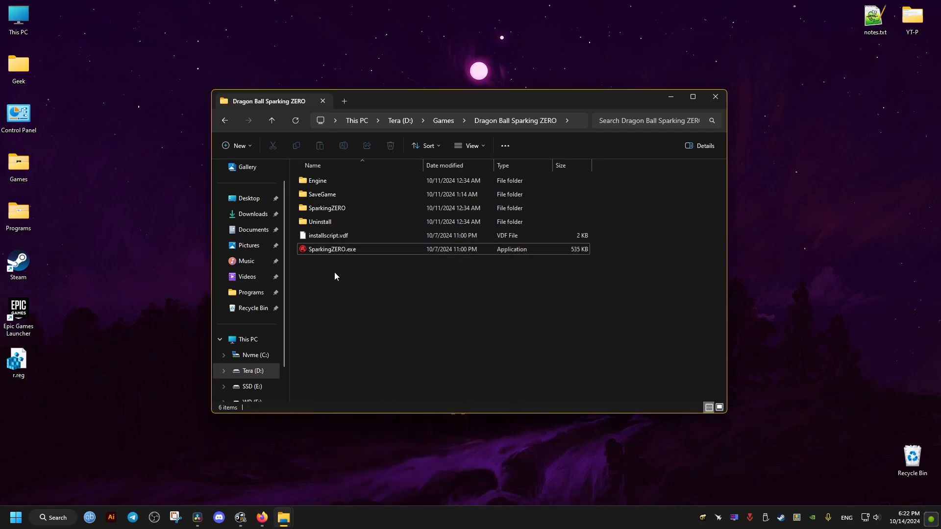
{"action": "right_click", "coordinate": [332, 249]}
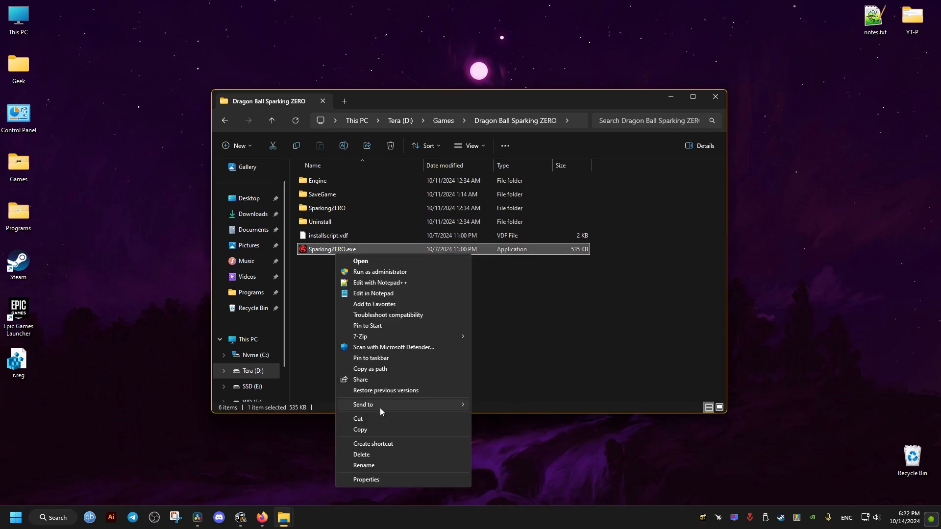
{"action": "left_click", "coordinate": [373, 443]}
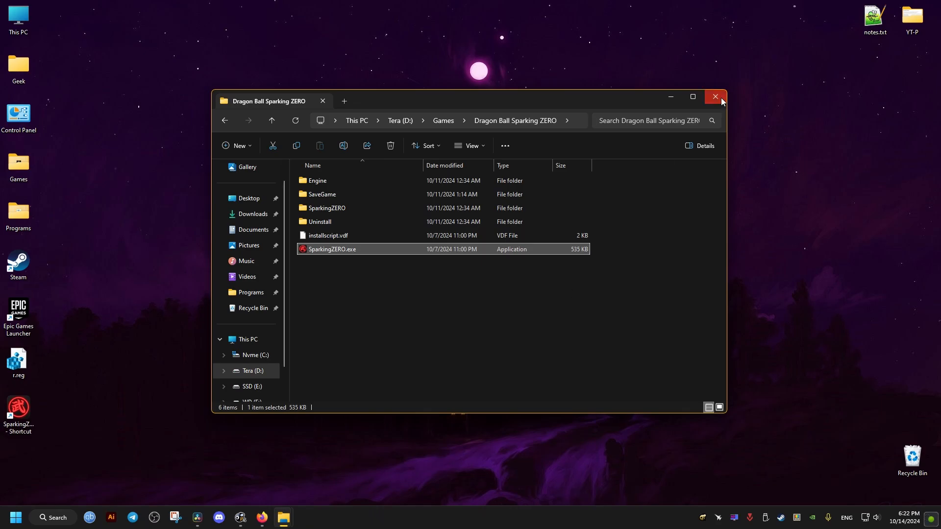
{"action": "left_click", "coordinate": [715, 96]}
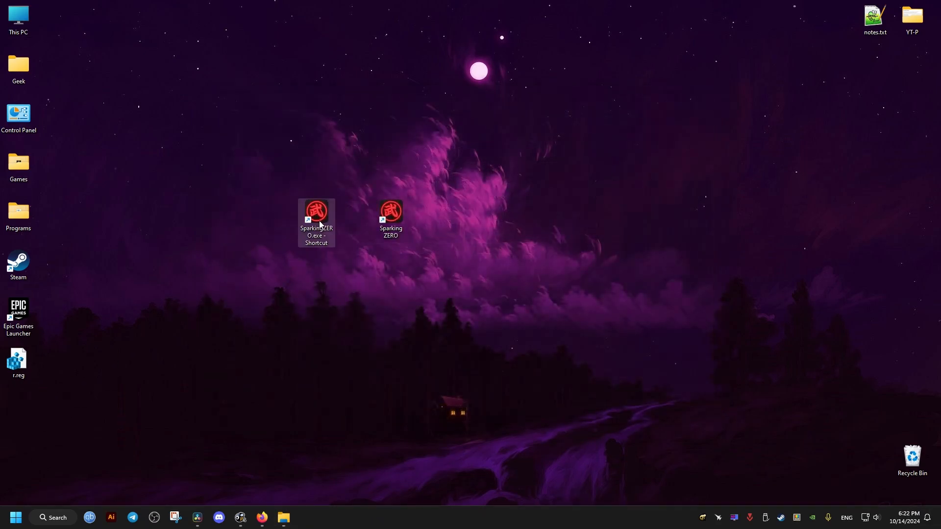
- Rename the shortcut 'SparkingZERO dx11' and append -dx11 after its quoted Target path
{"action": "left_click", "coordinate": [316, 236]}
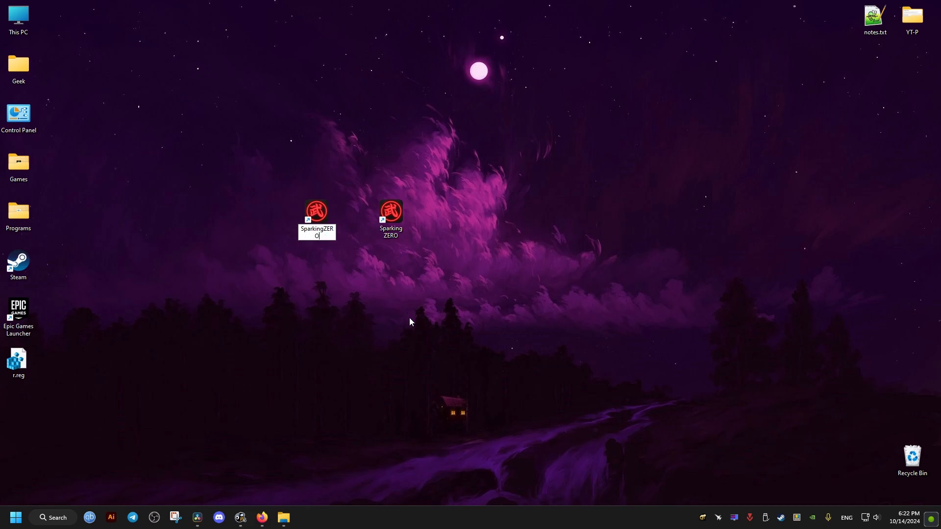
{"action": "type", "text": "dx11"}
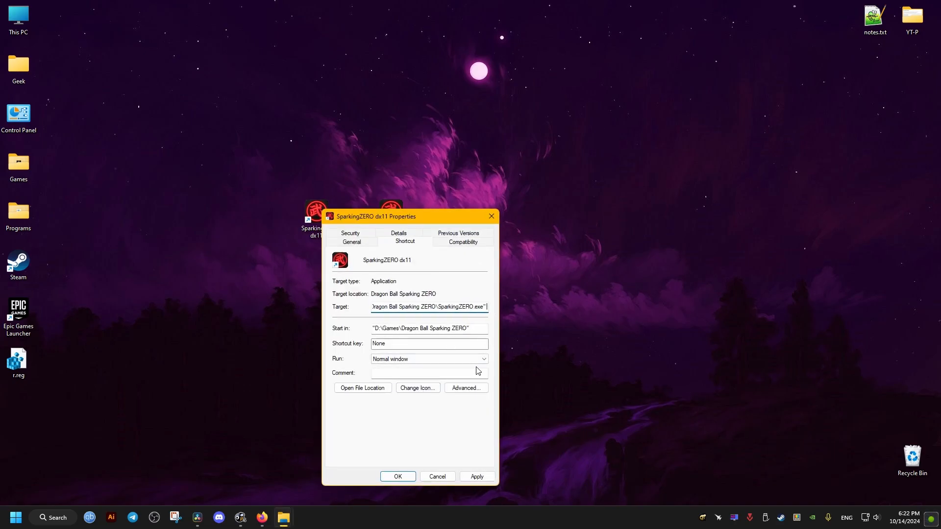
{"action": "type", "text": "-dx11"}
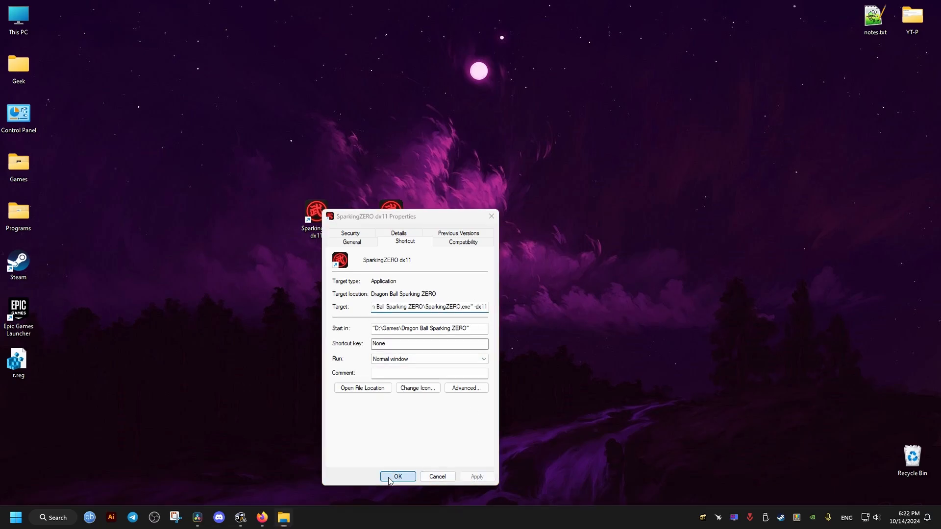
{"action": "left_click", "coordinate": [397, 475]}
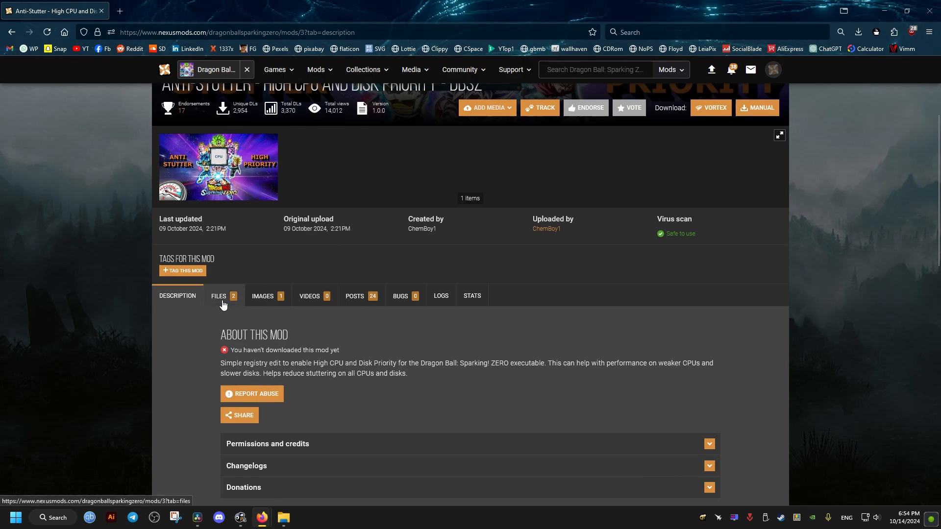
- Manually download the Anti-Stutter - DBSZ - High file using Slow Download
{"action": "left_click", "coordinate": [219, 296]}
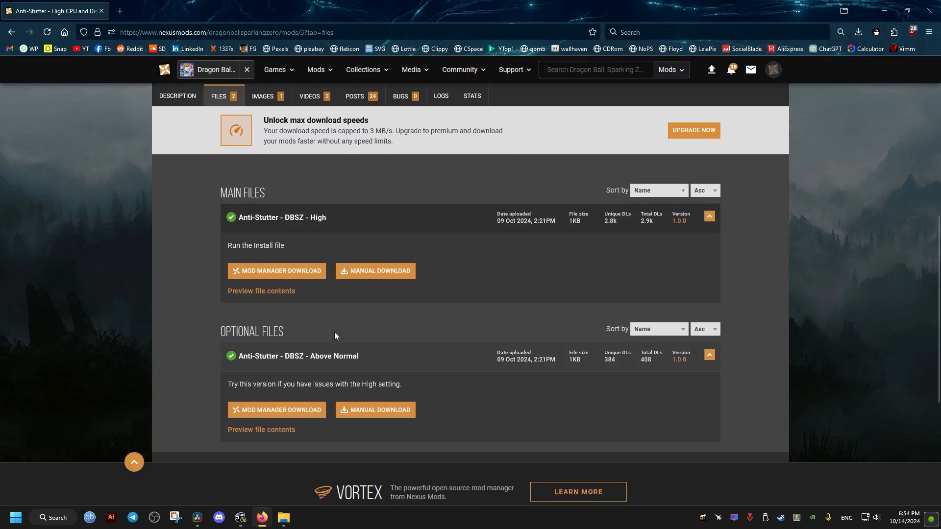
{"action": "left_click", "coordinate": [375, 270]}
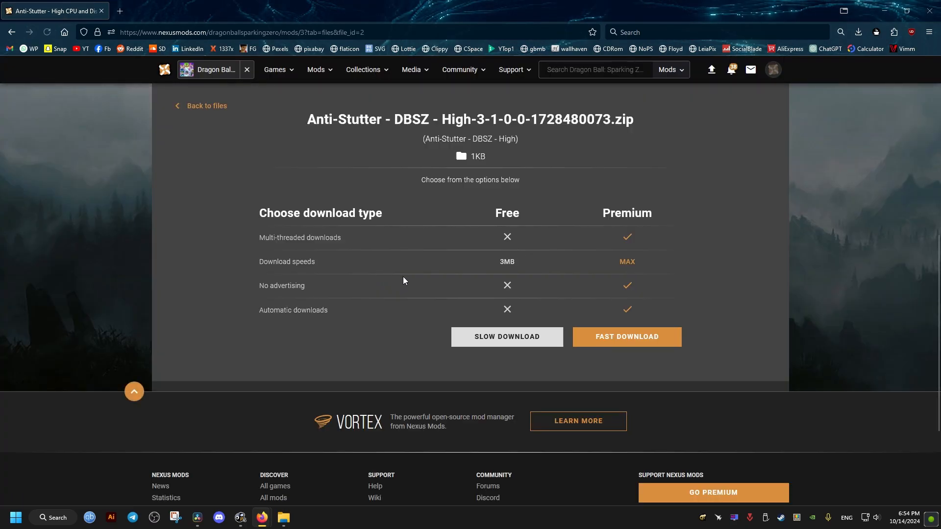
{"action": "left_click", "coordinate": [506, 336]}
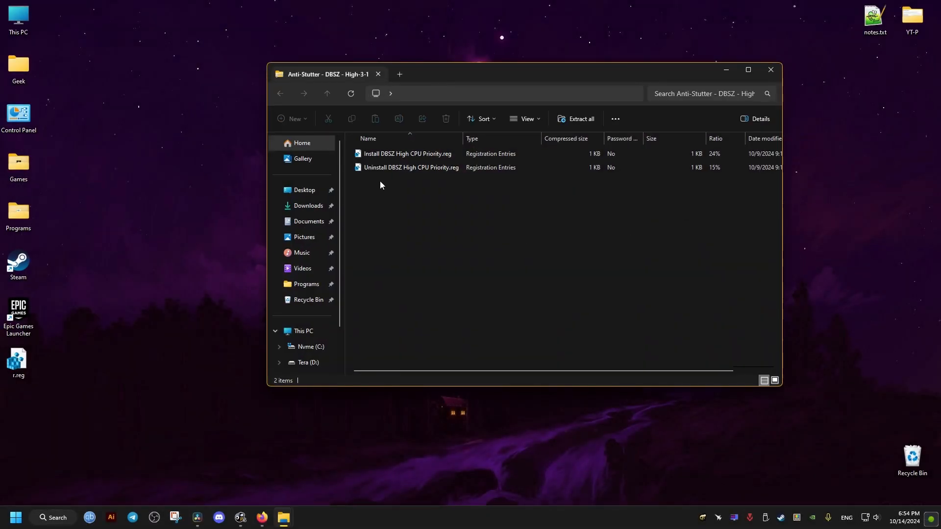
- Extract Install DBSZ High CPU Priority.reg to the desktop and review its priority values in Notepad
{"action": "left_click", "coordinate": [407, 153]}
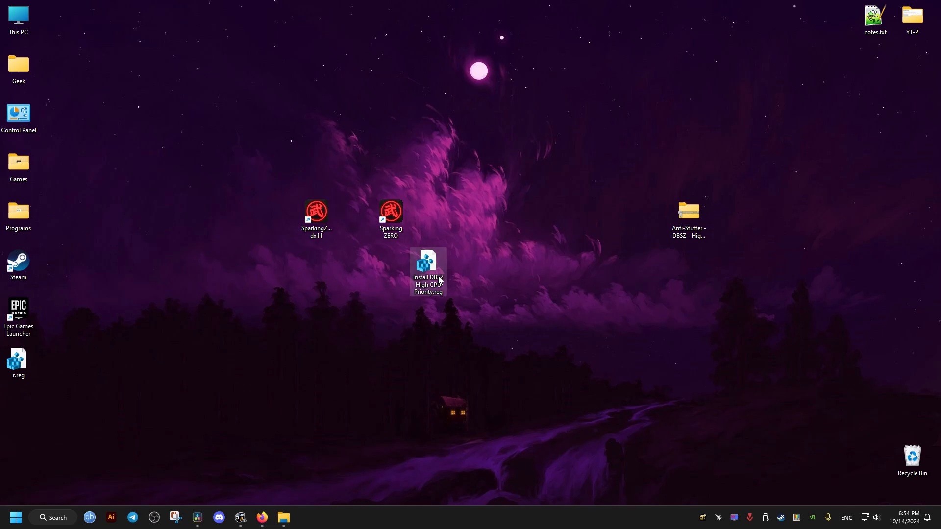
{"action": "right_click", "coordinate": [427, 271]}
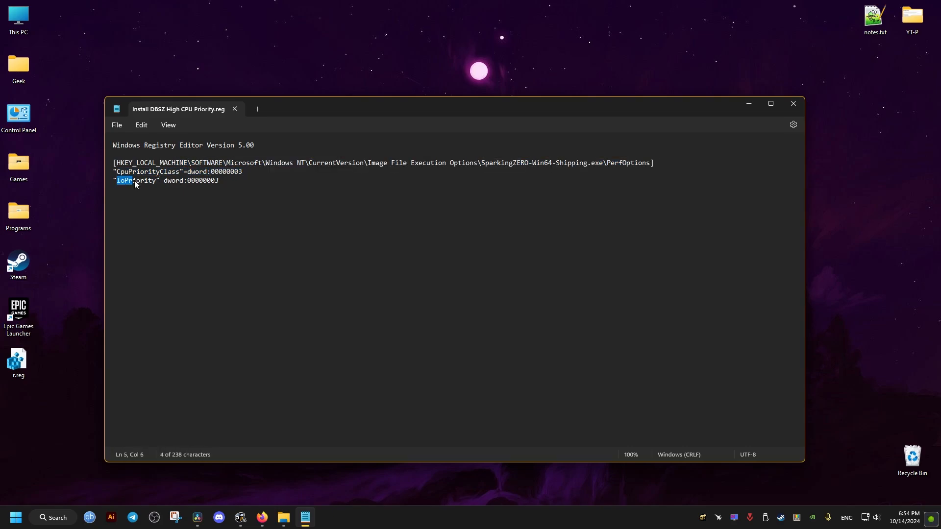
{"action": "left_click", "coordinate": [225, 182]}
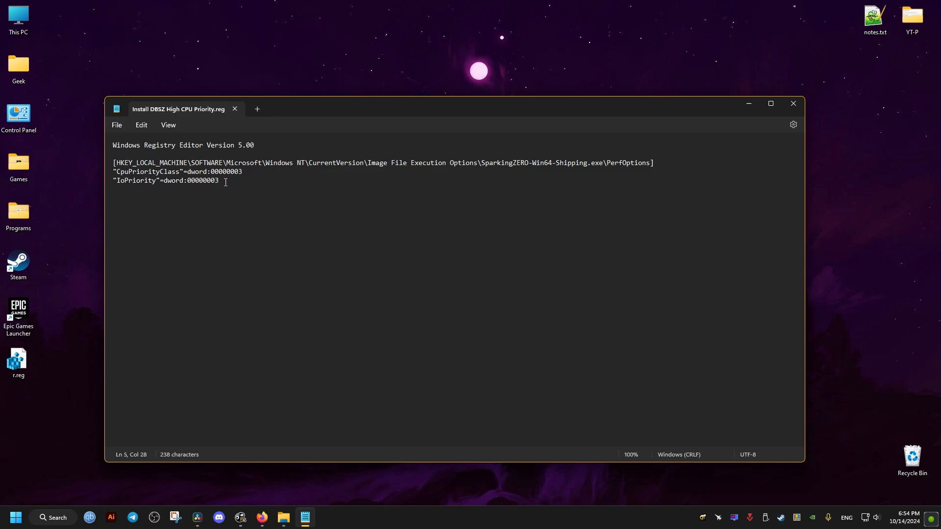
{"action": "left_click", "coordinate": [749, 103]}
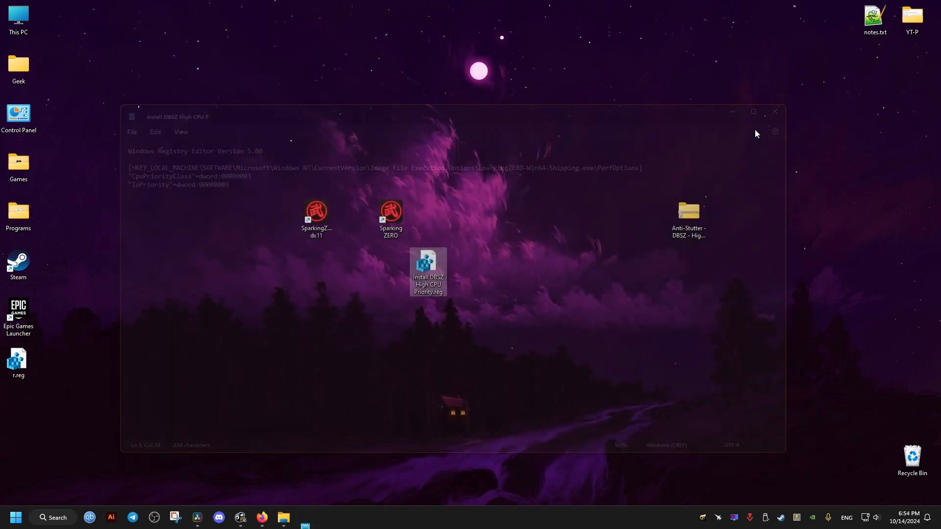
- Merge Install DBSZ High CPU Priority.reg, accepting the warning and the success message
{"action": "right_click", "coordinate": [427, 270]}
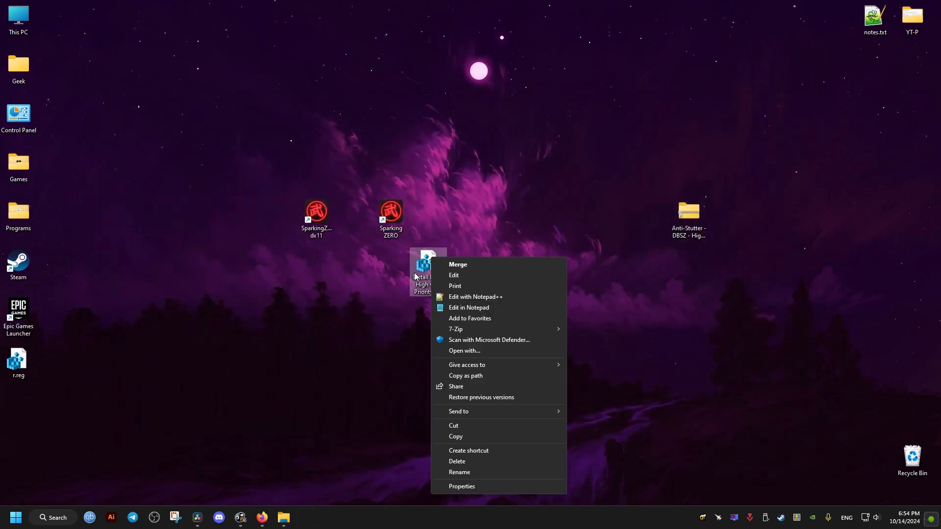
{"action": "left_click", "coordinate": [458, 264]}
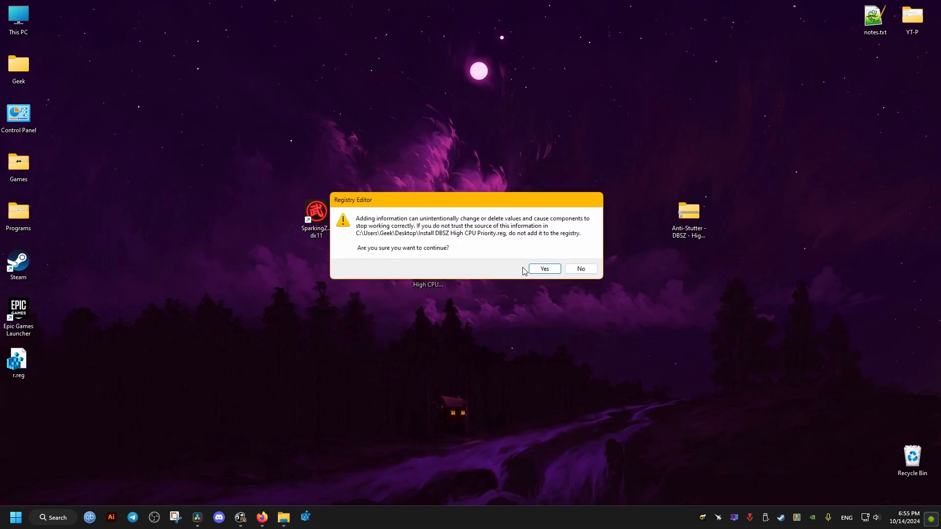
{"action": "left_click", "coordinate": [542, 268]}
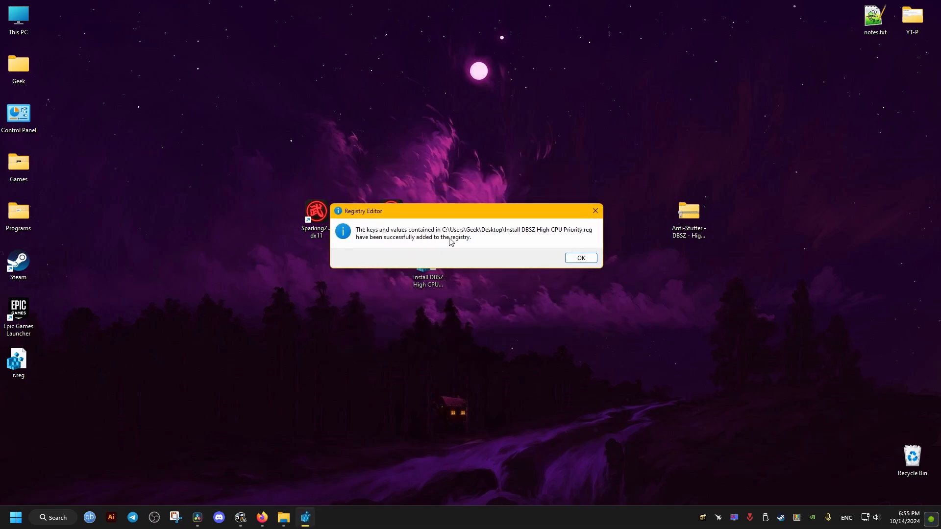
{"action": "left_click", "coordinate": [579, 258]}
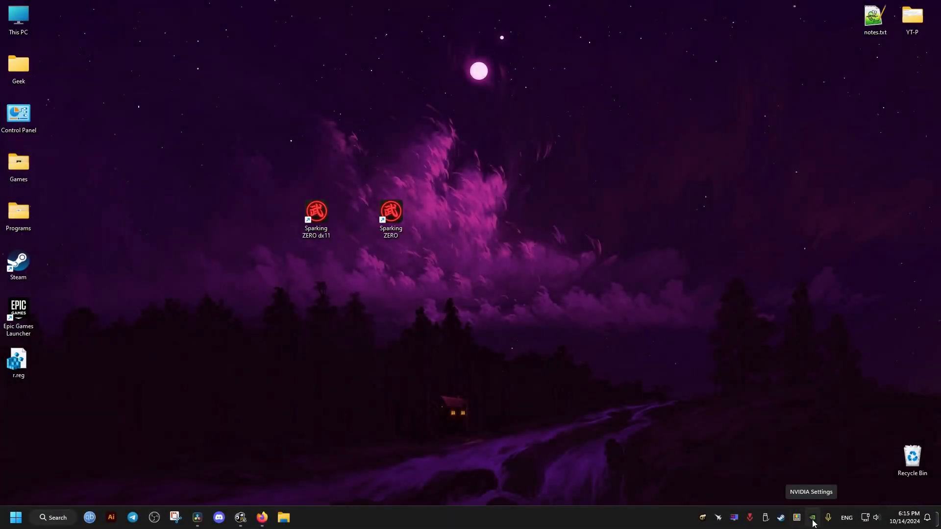
- Add DRAGON BALL Sparking! ZERO under Manage 3D settings > Program Settings
{"action": "left_click", "coordinate": [812, 518]}
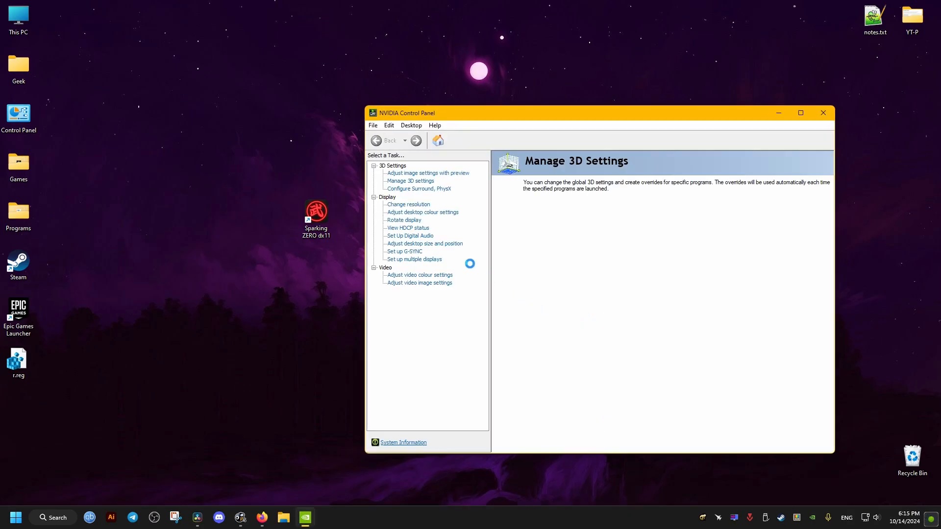
{"action": "left_click", "coordinate": [409, 180]}
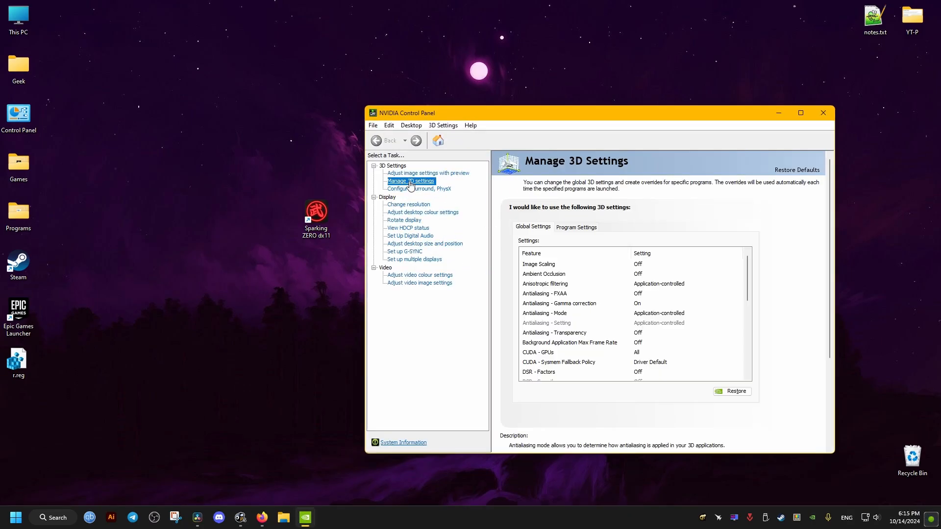
{"action": "left_click", "coordinate": [576, 227]}
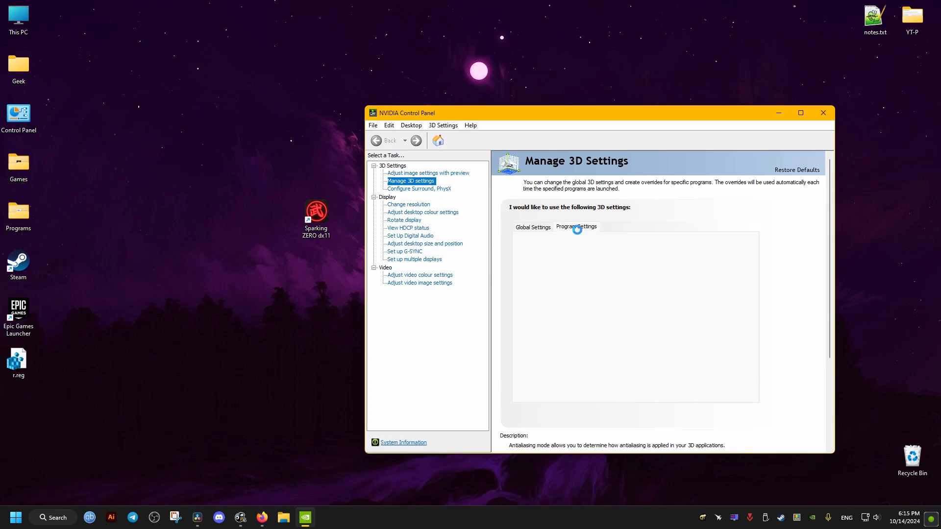
{"action": "left_click", "coordinate": [575, 227]}
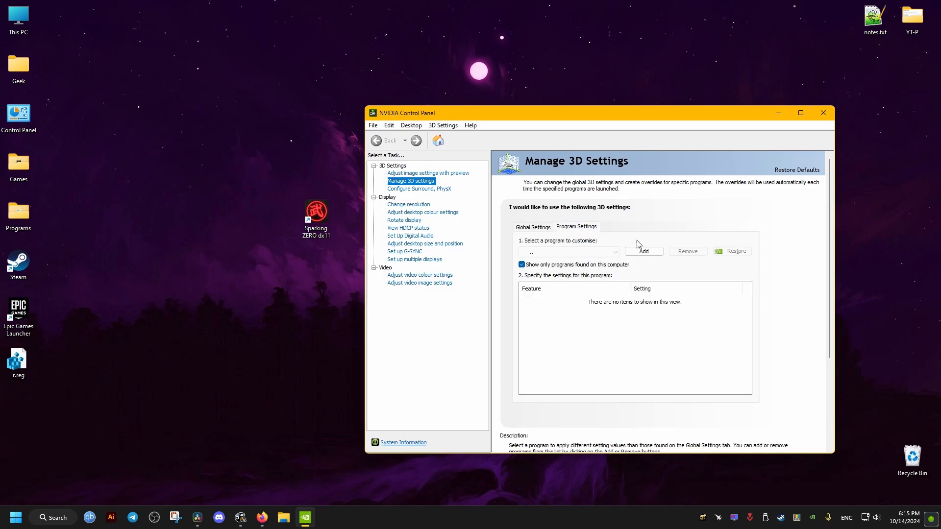
{"action": "left_click", "coordinate": [644, 251]}
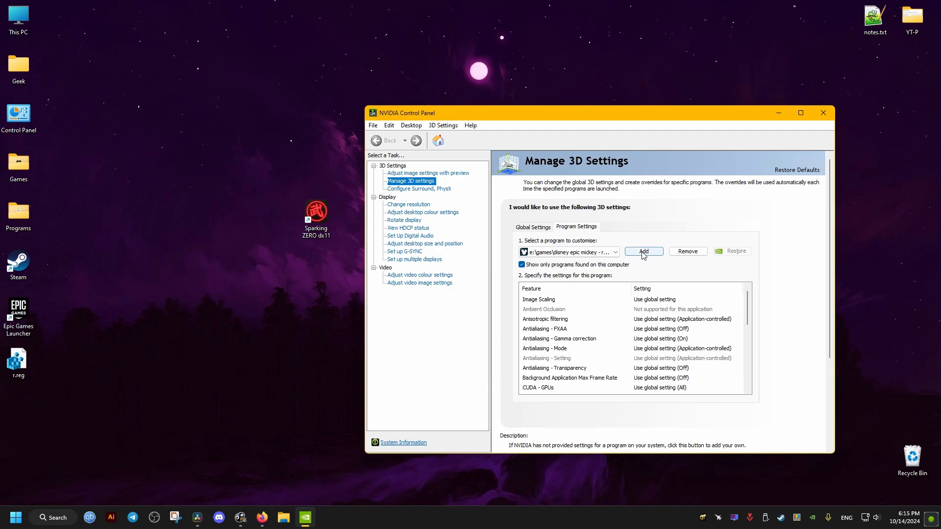
{"action": "mouse_move", "coordinate": [655, 246]}
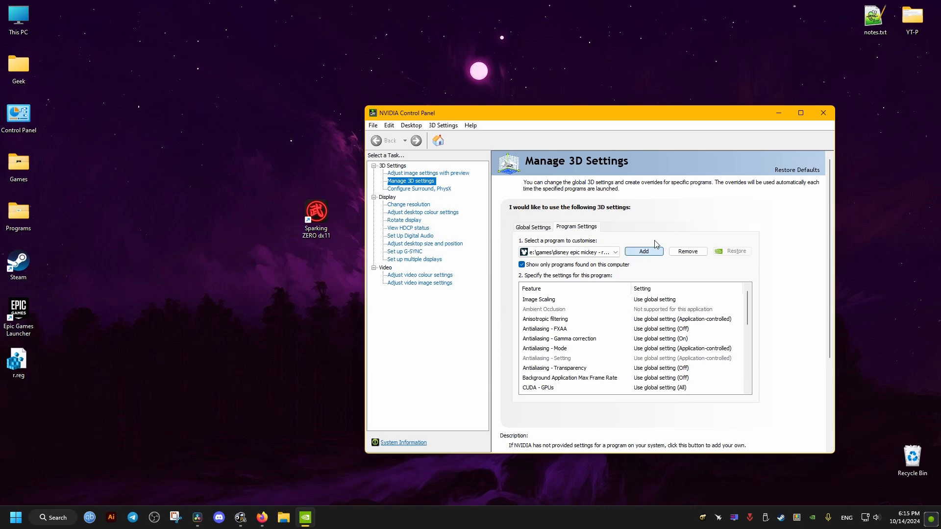
{"action": "left_click", "coordinate": [642, 251]}
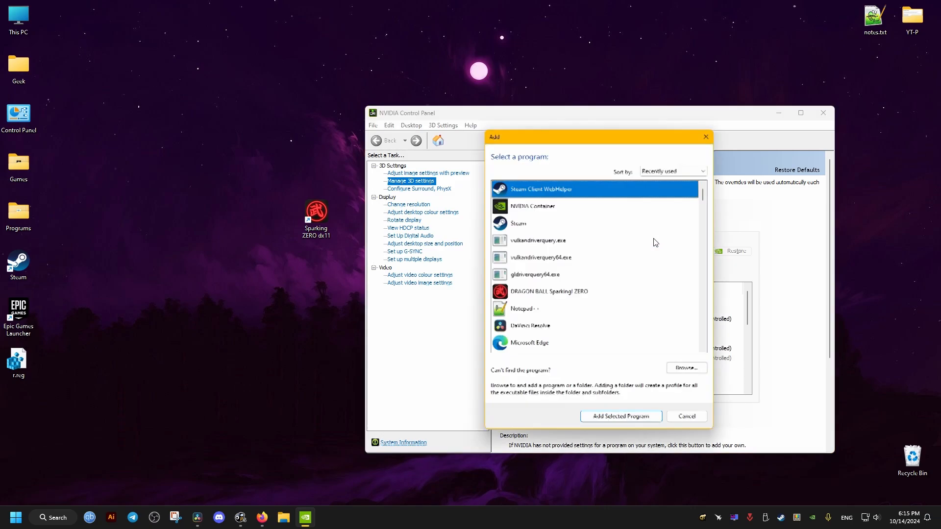
{"action": "mouse_move", "coordinate": [548, 292]}
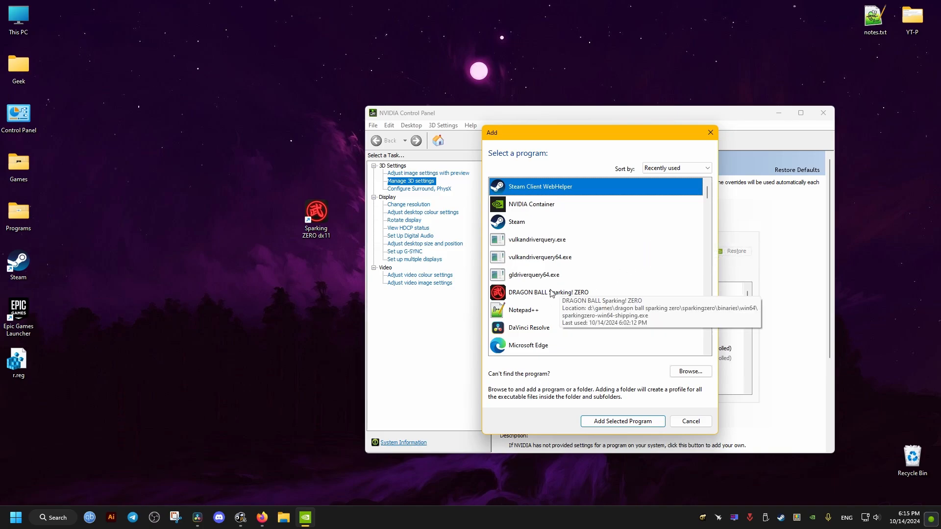
{"action": "left_click", "coordinate": [622, 421]}
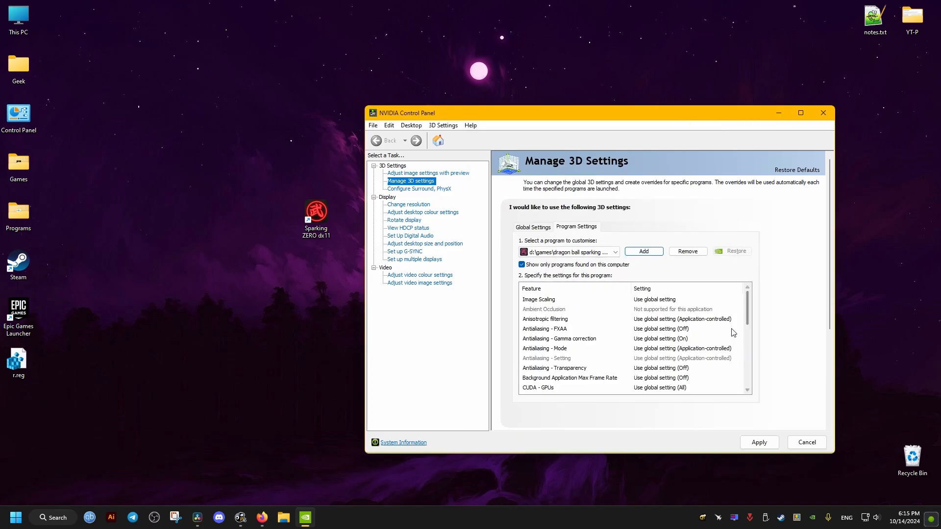
- Set Low Latency Mode to Ultra for the Sparking ZERO profile and apply it
{"action": "scroll", "scroll_direction": "down", "scroll_amount": 3}
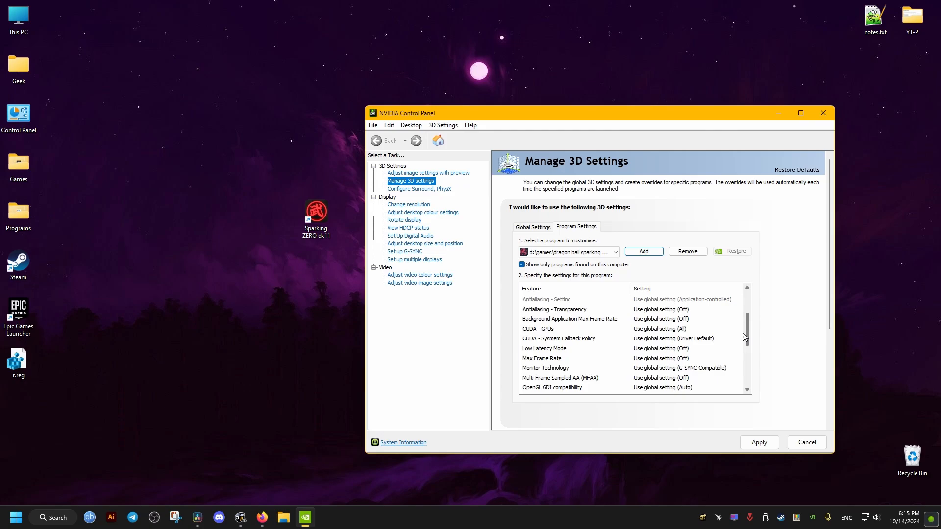
{"action": "scroll", "scroll_direction": "down", "scroll_amount": 3}
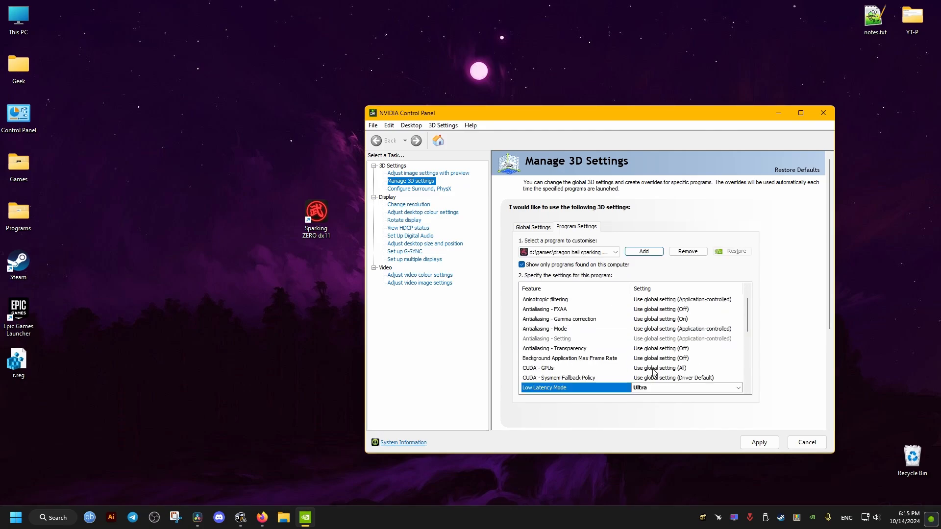
{"action": "mouse_move", "coordinate": [744, 407]}
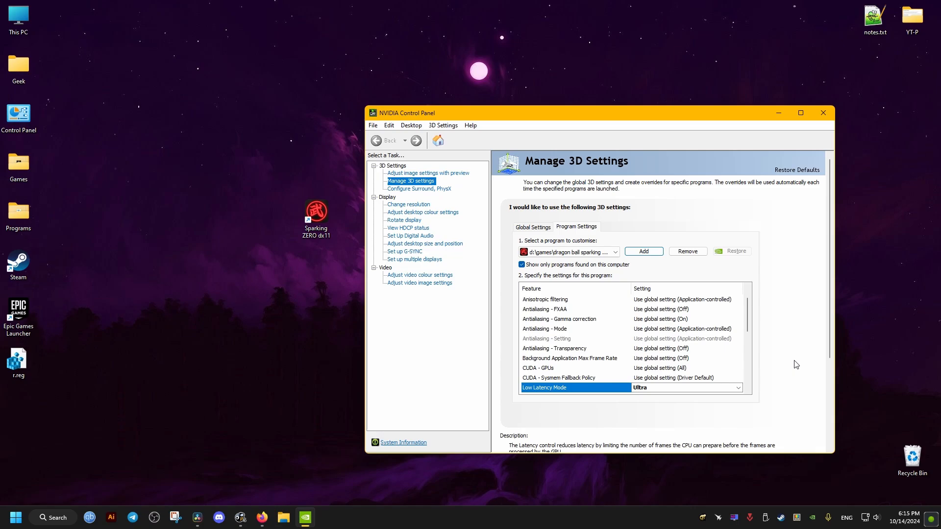
{"action": "left_click", "coordinate": [821, 113]}
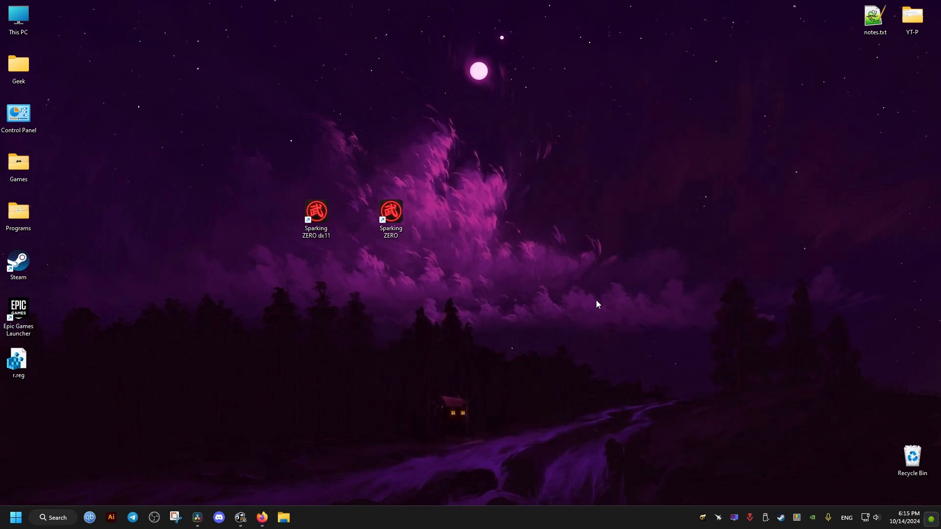